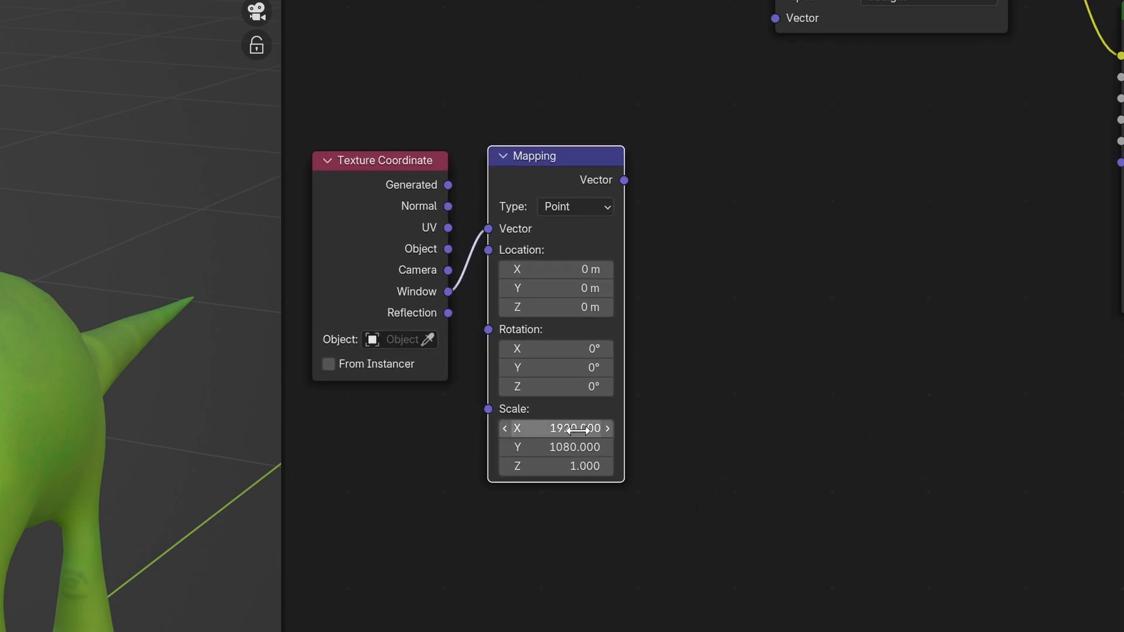
Wire a Voronoi Texture from the Mapping vector, set to 2D with Normalize enabled.
{"action": "type", "text": "voronoi"}
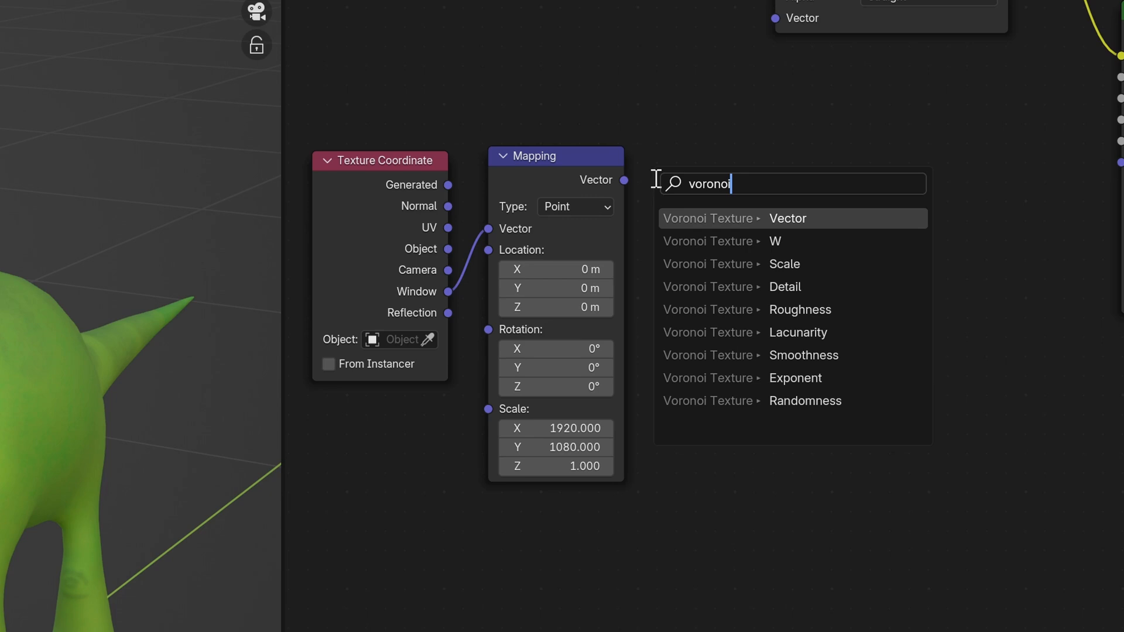
{"action": "left_click", "coordinate": [788, 218]}
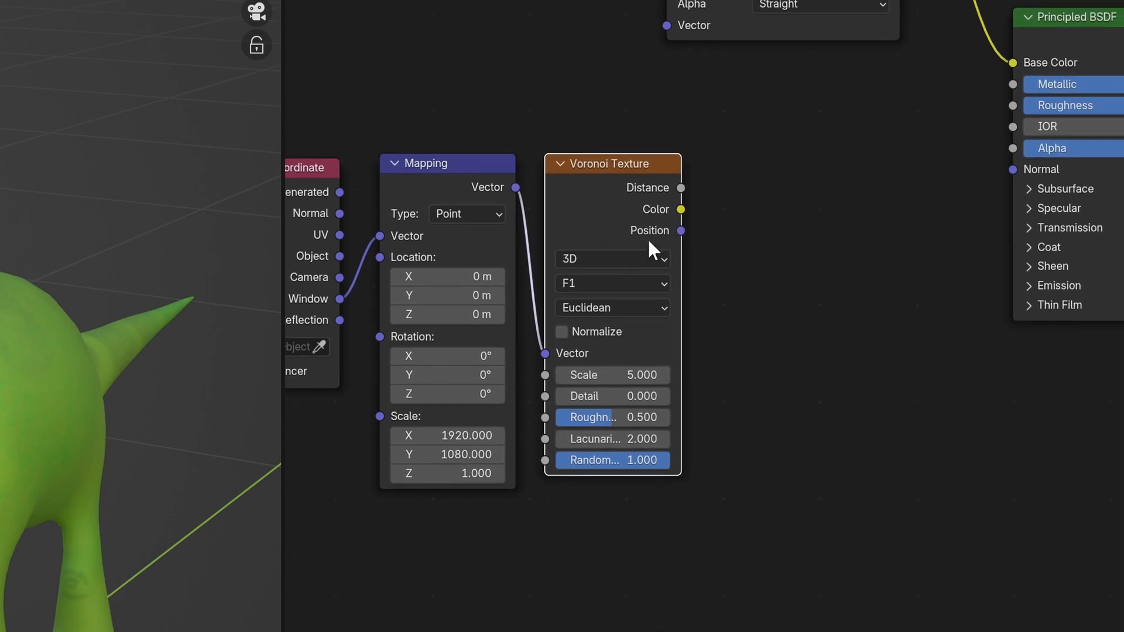
{"action": "left_click", "coordinate": [612, 259]}
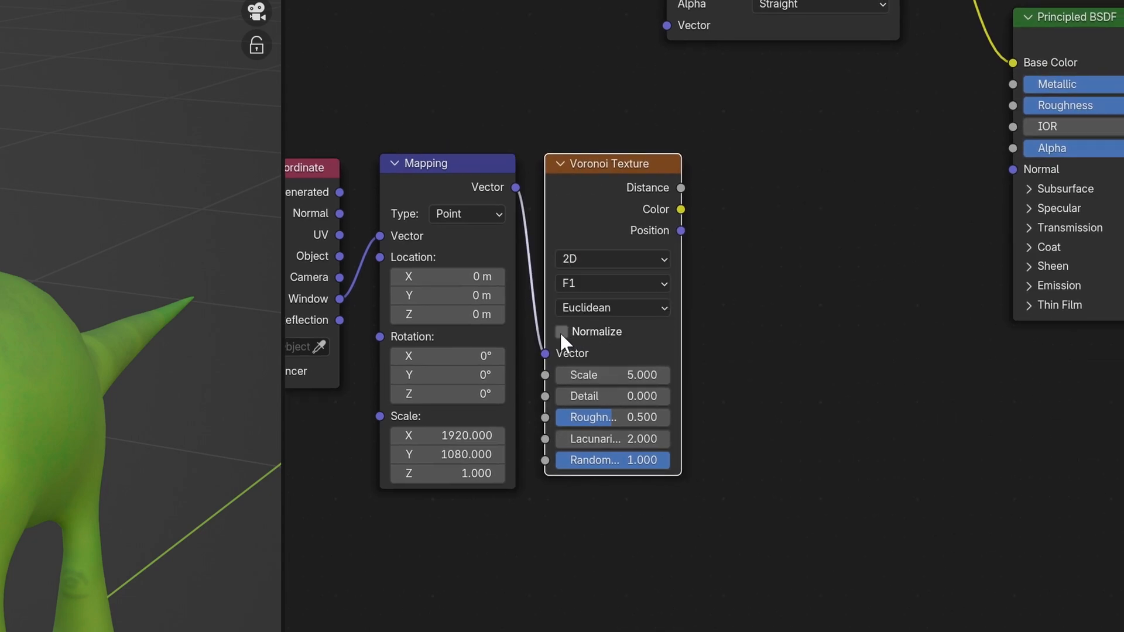
{"action": "left_click", "coordinate": [561, 333]}
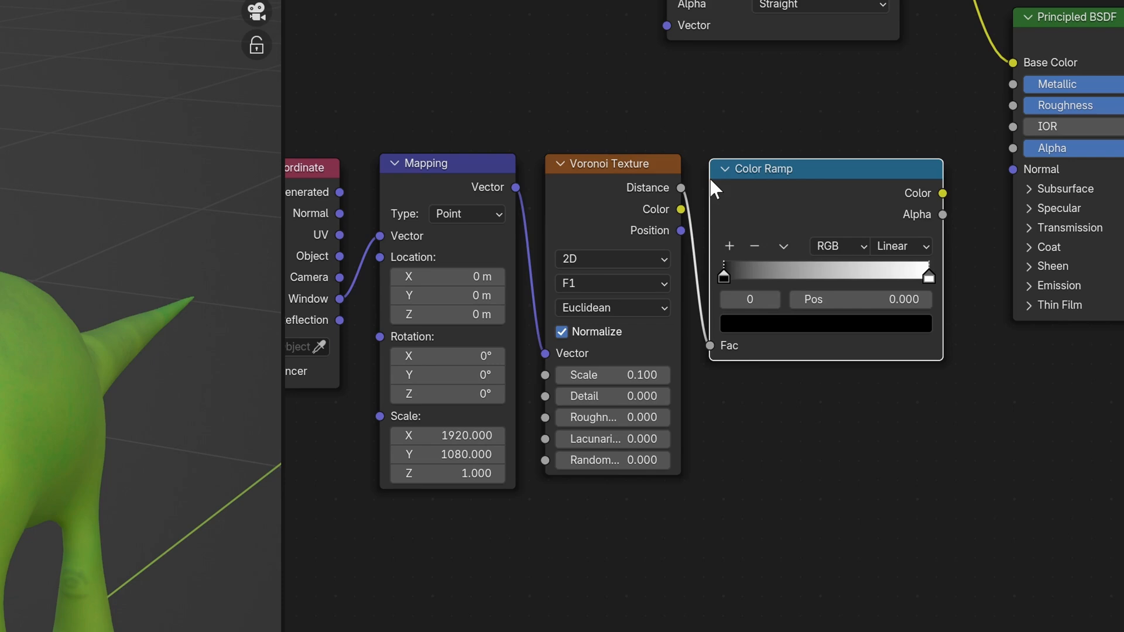
Switch the Color Ramp interpolation to Constant for hard-edged dots.
{"action": "left_click", "coordinate": [901, 246]}
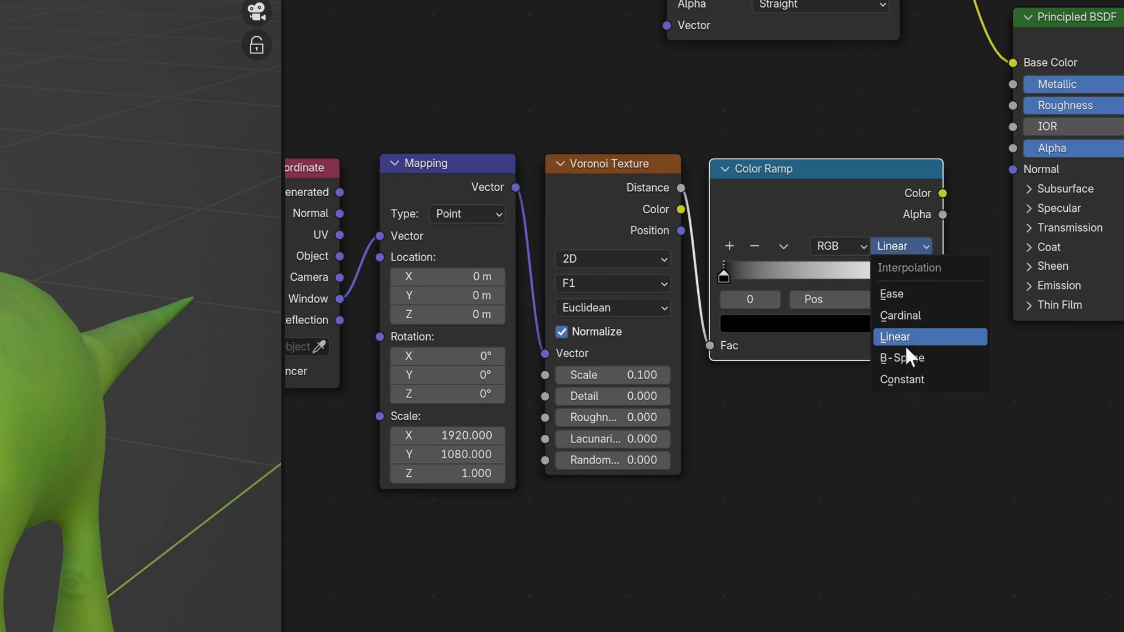
{"action": "left_click", "coordinate": [902, 379]}
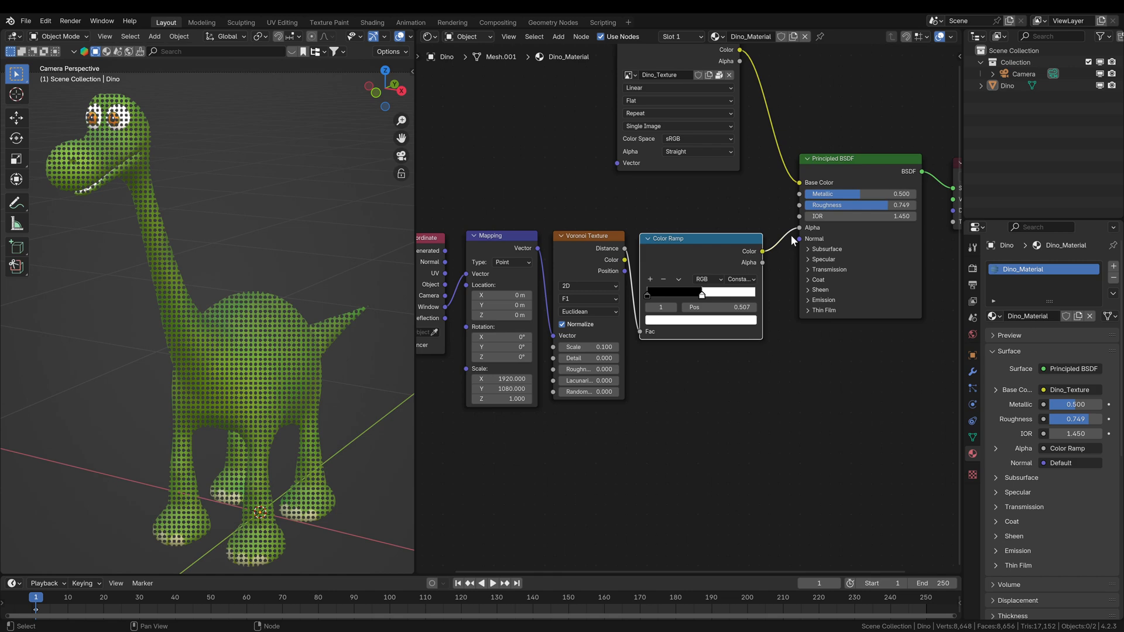
{"action": "left_click_drag", "start_coordinate": [701, 296], "coordinate": [676, 295]}
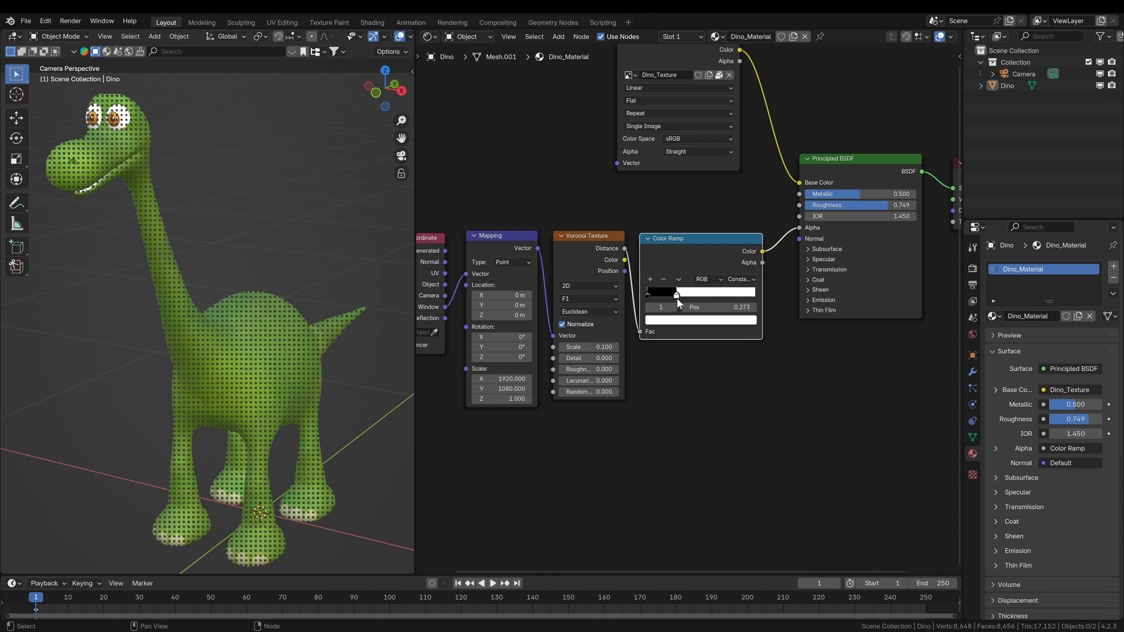
{"action": "left_click_drag", "start_coordinate": [675, 295], "coordinate": [659, 295]}
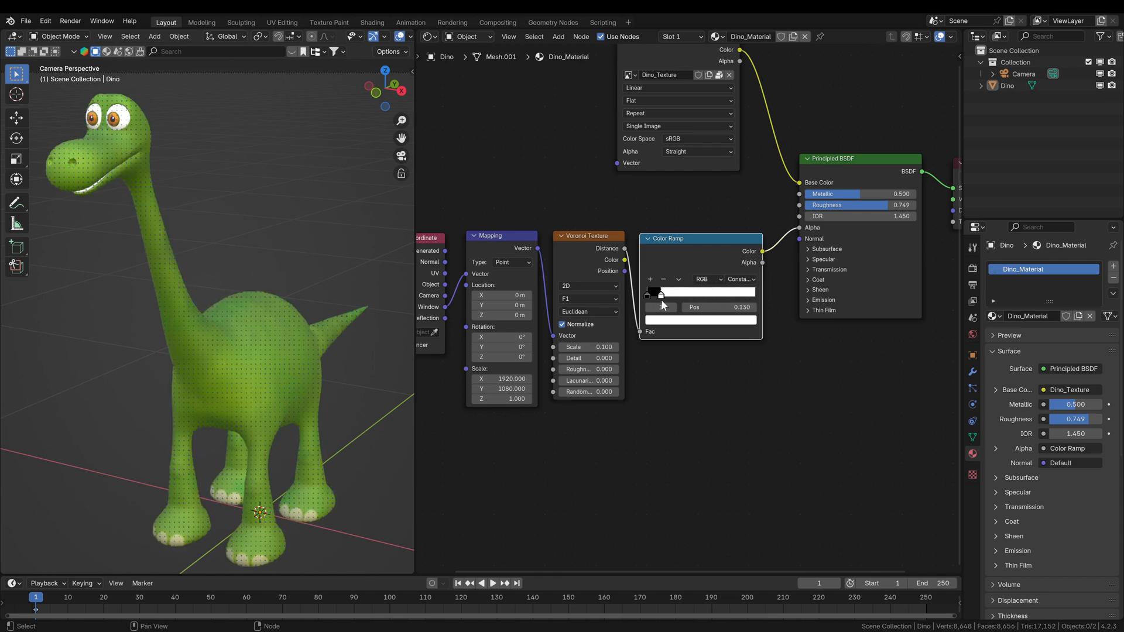
{"action": "left_click_drag", "start_coordinate": [659, 294], "coordinate": [702, 294]}
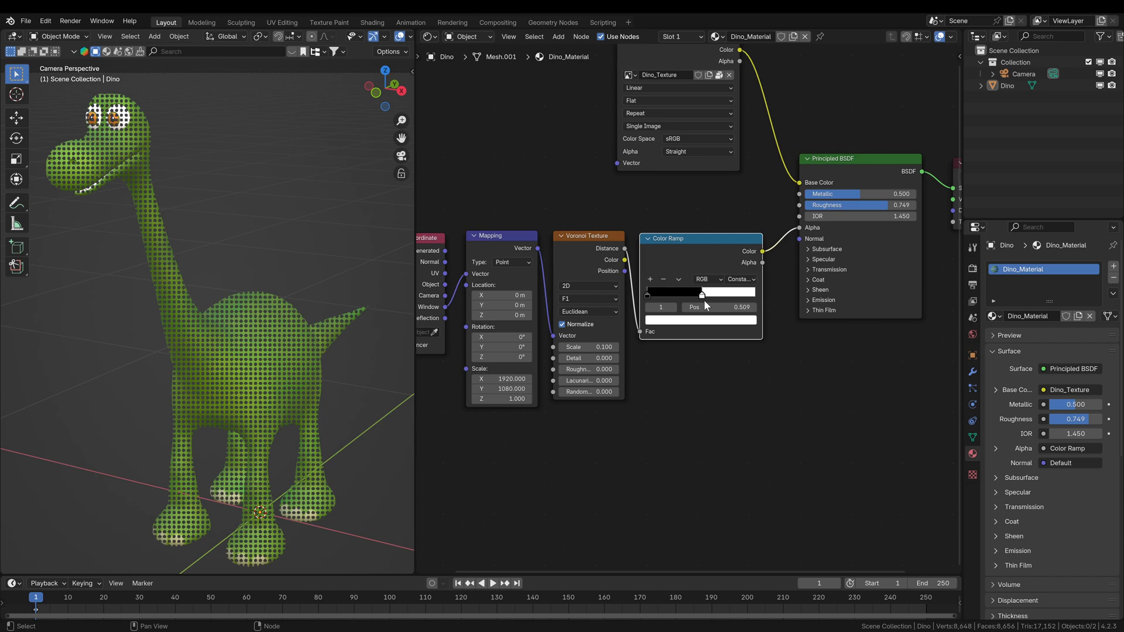
{"action": "left_click", "coordinate": [588, 299]}
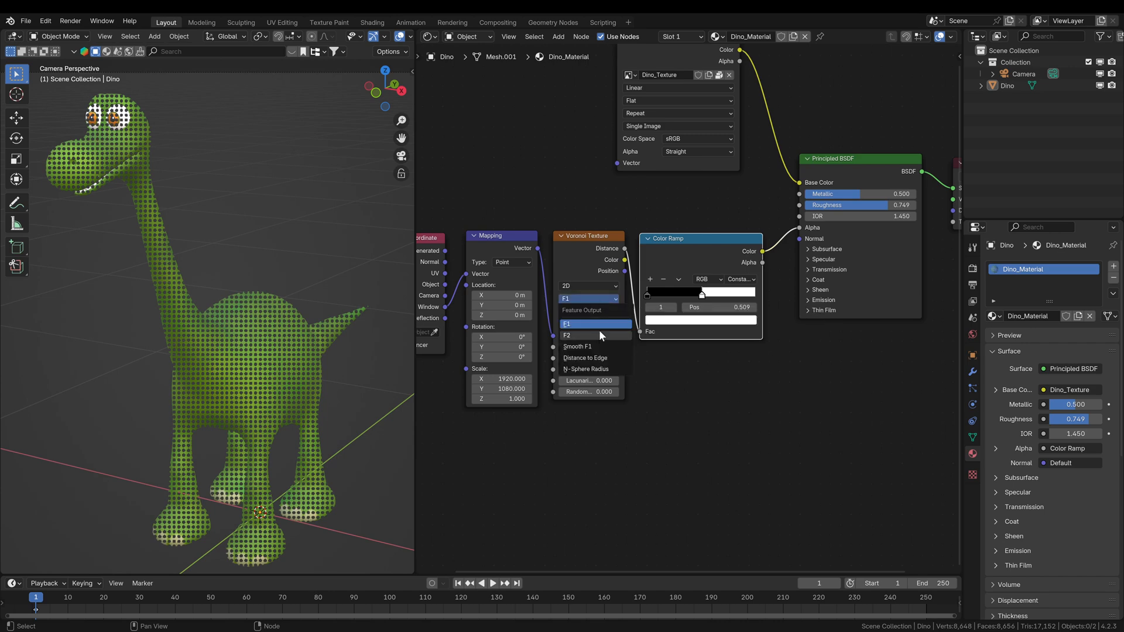
{"action": "left_click", "coordinate": [585, 358]}
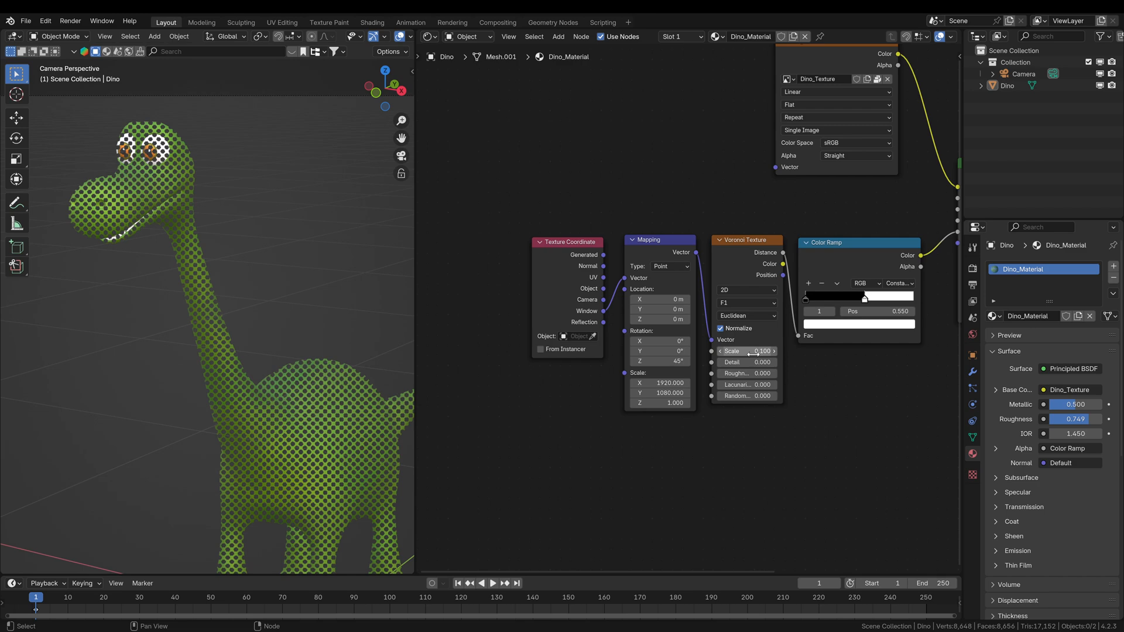
Drag the Voronoi Scale up to about 0.2 for smaller, denser holes.
{"action": "left_click_drag", "start_coordinate": [746, 351], "coordinate": [764, 351]}
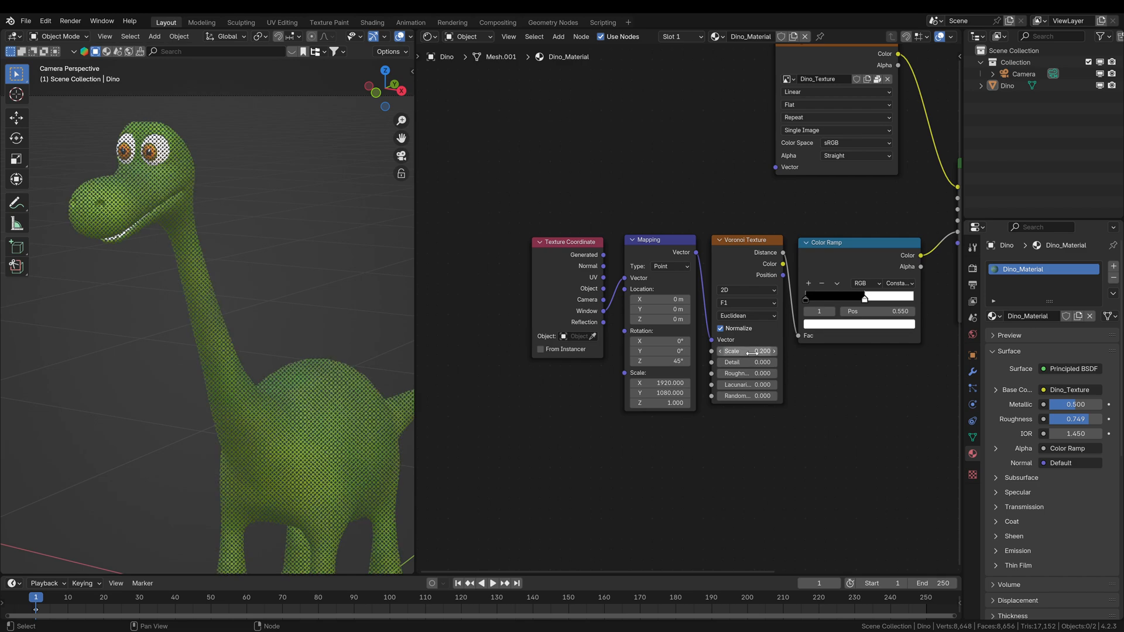